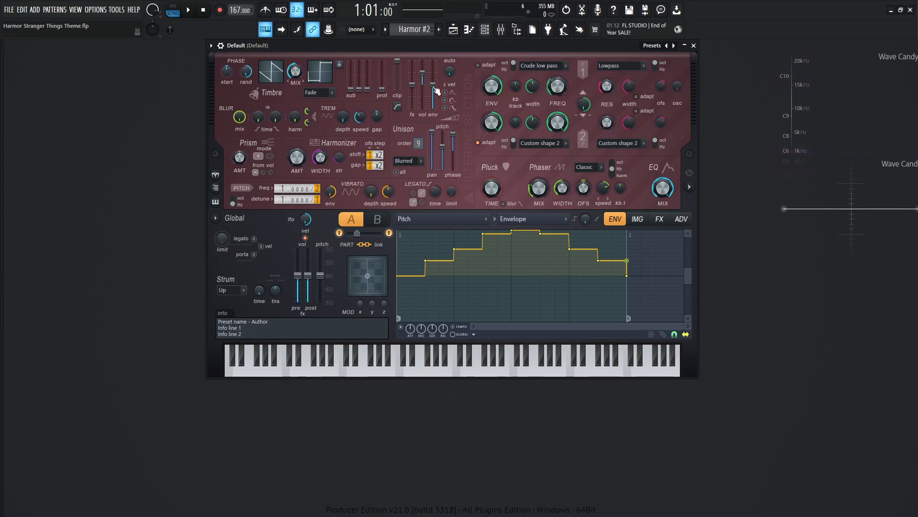
- Set the Timbre MIX knob to 0% and the Unison pan fader to 100%
left_click_drag(363, 233, 357, 233)
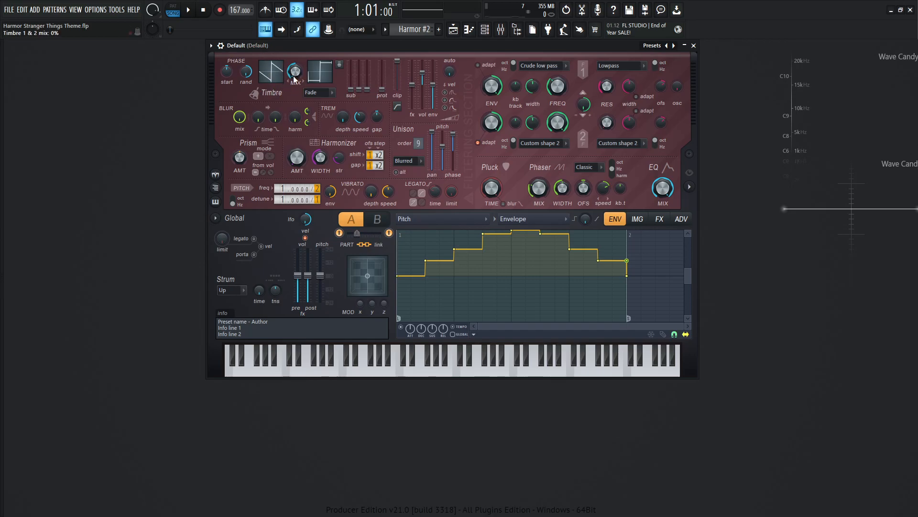
left_click(246, 72)
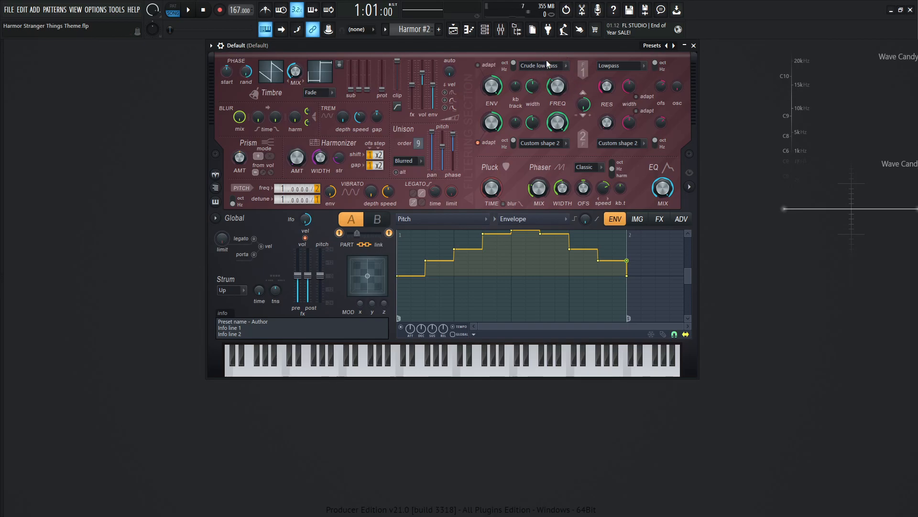
mouse_move(534, 82)
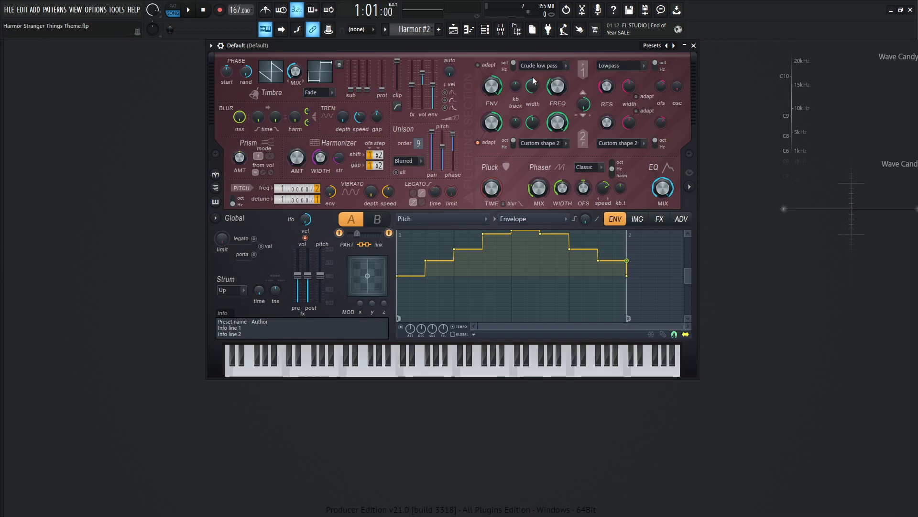
mouse_move(573, 80)
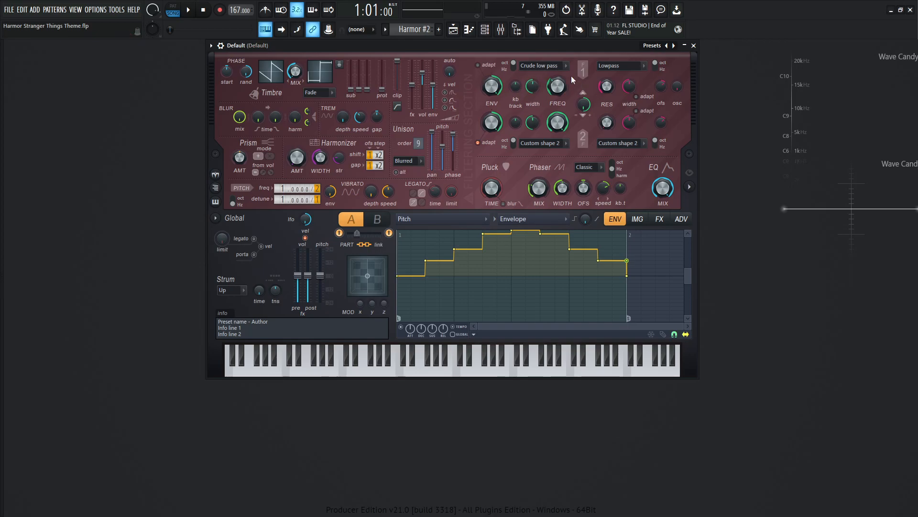
left_click_drag(557, 86, 556, 94)
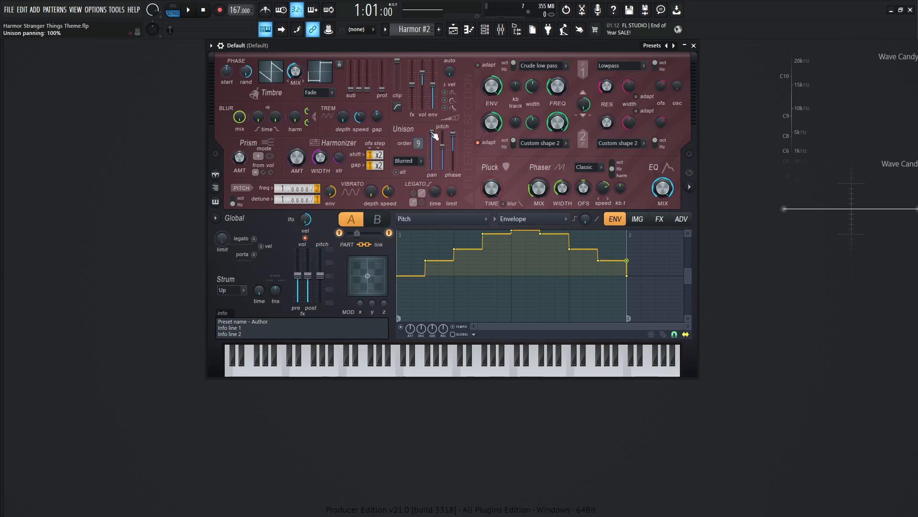
- Set the Unison pitch fader to 61% and the phase fader to 88% jump ahead
left_click_drag(433, 135, 443, 149)
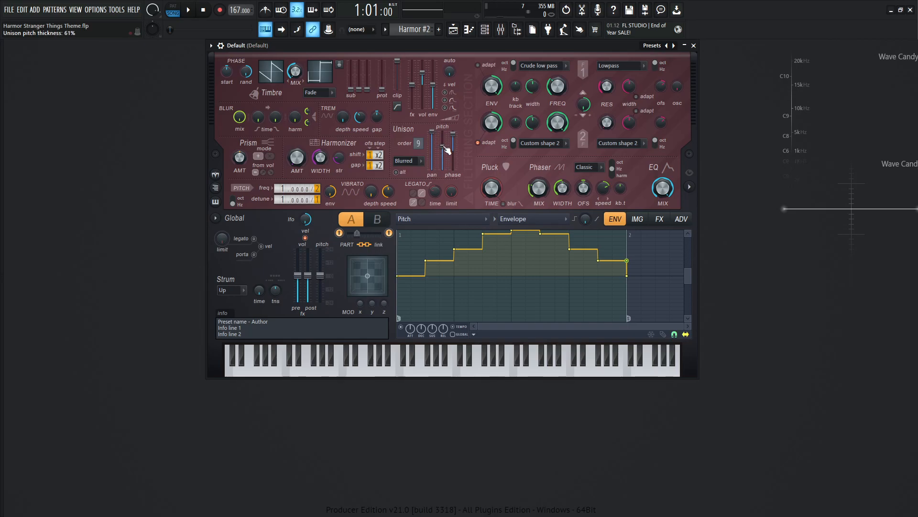
left_click_drag(444, 146, 446, 137)
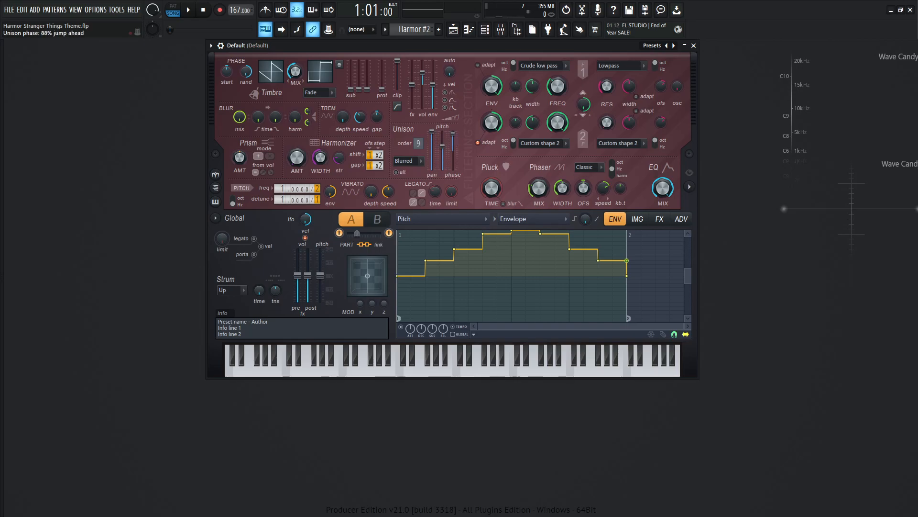
mouse_move(456, 138)
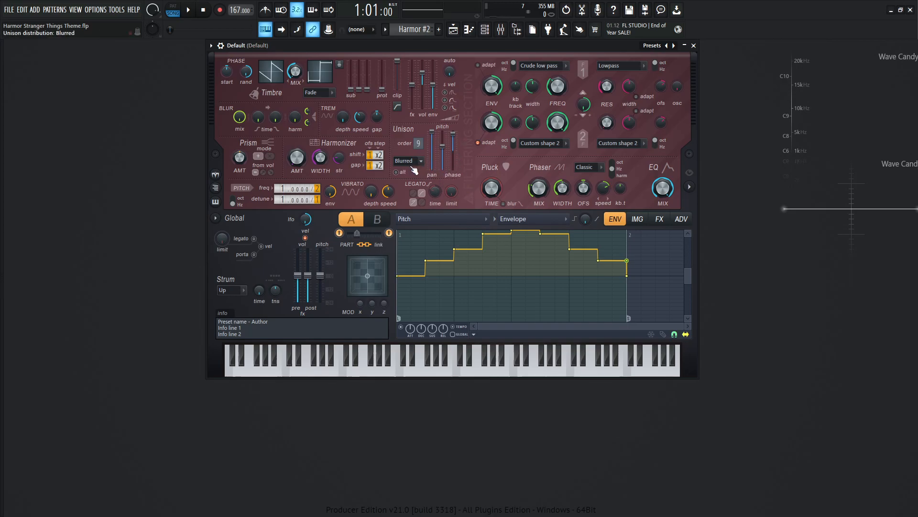
mouse_move(564, 174)
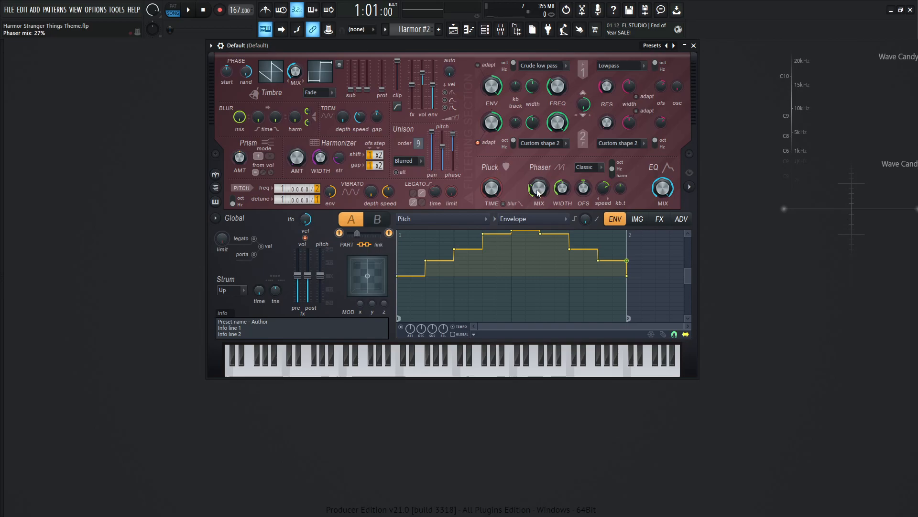
- Raise the Phaser MIX knob to blend in 27% of the phaser
left_click_drag(561, 188, 562, 175)
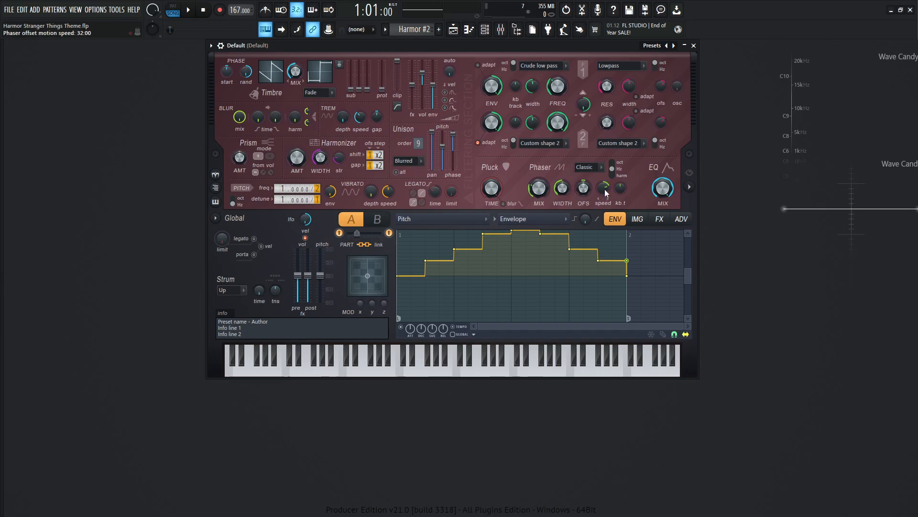
mouse_move(621, 189)
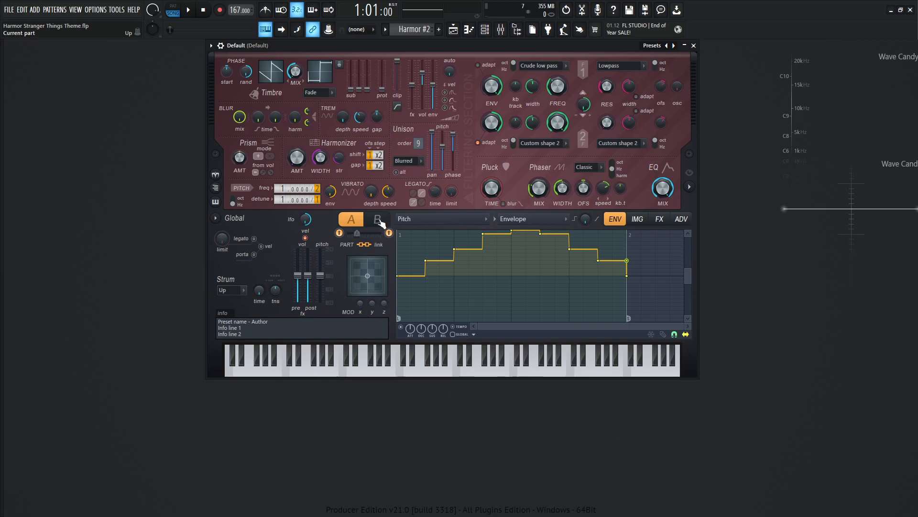
- Enable the PART link between parts A and B, then return to part A
left_click(377, 219)
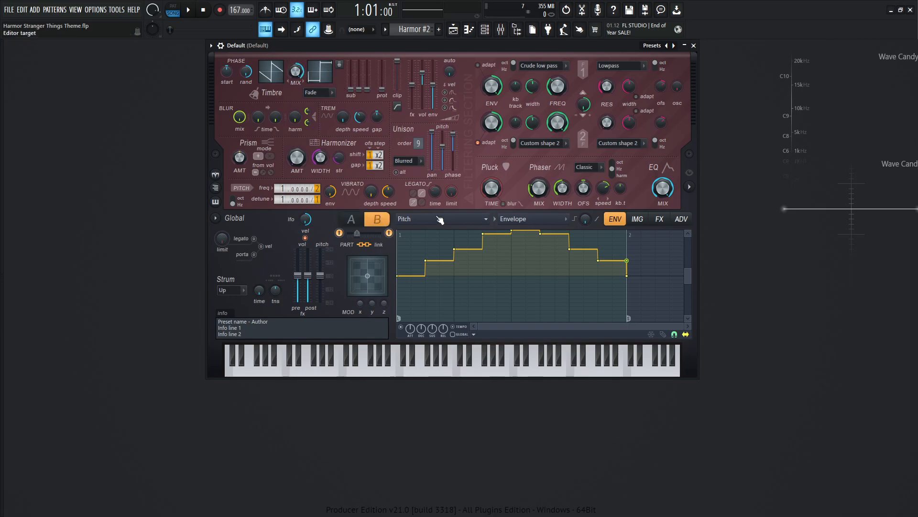
left_click(351, 218)
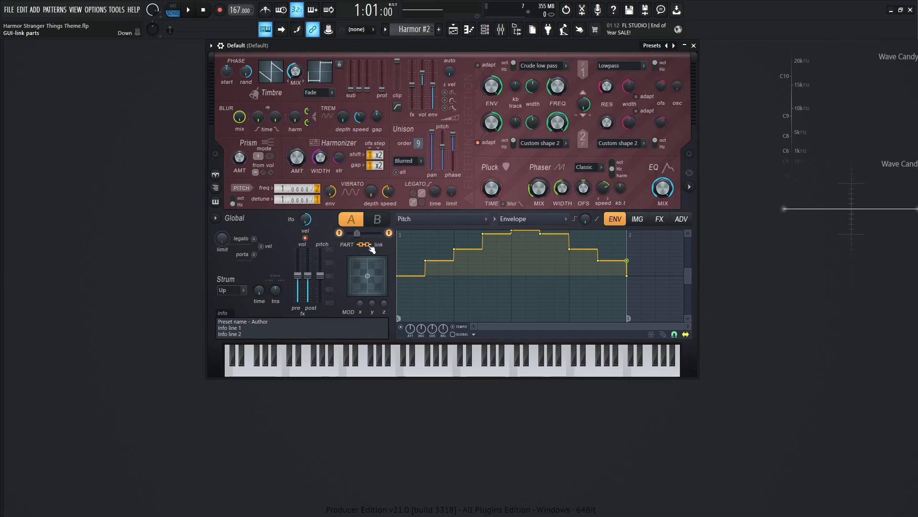
mouse_move(366, 276)
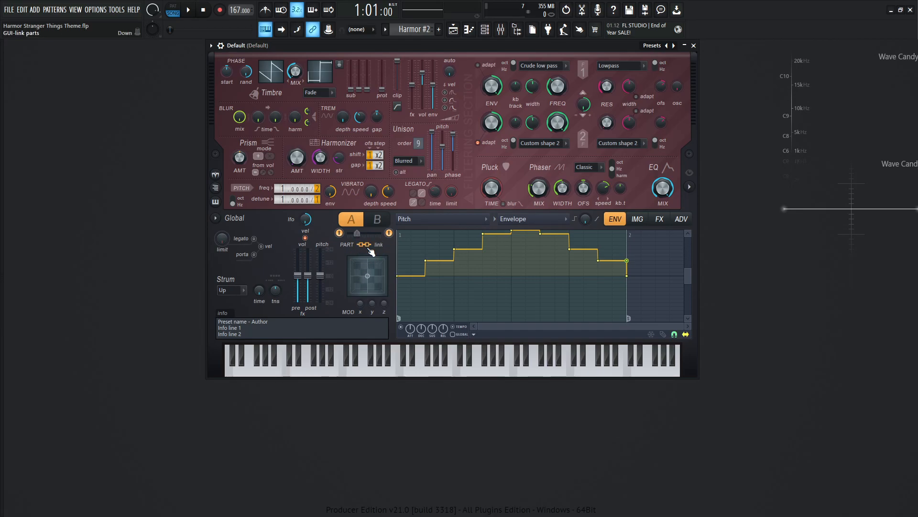
mouse_move(557, 90)
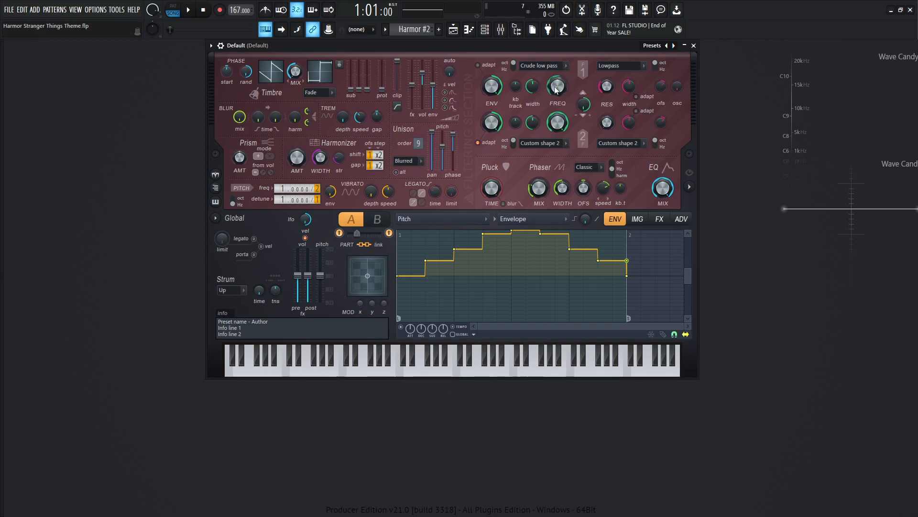
left_click(376, 218)
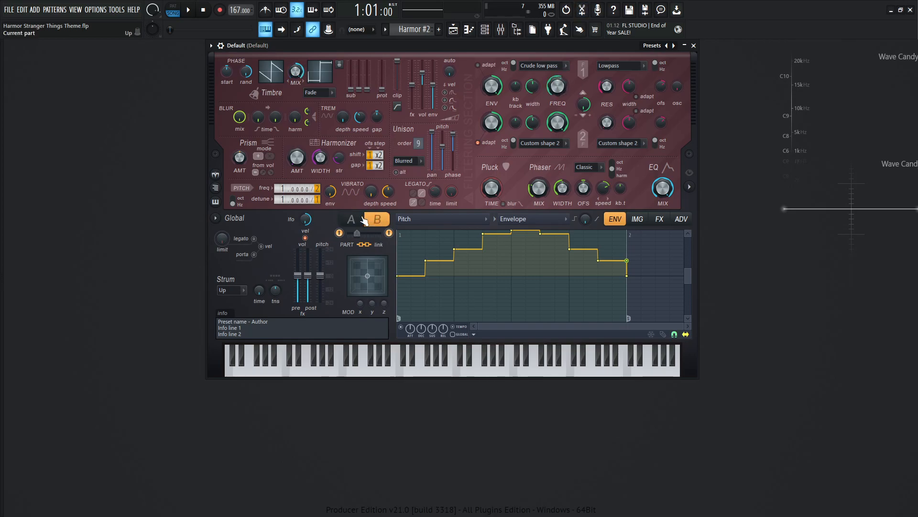
left_click(351, 218)
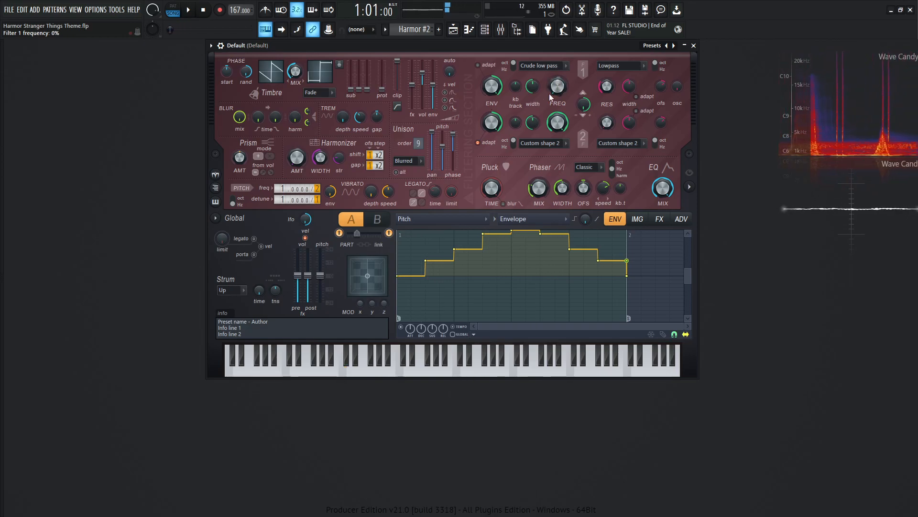
- Open the envelope target dropdown showing the articulator list, with Pitch selected
left_click(377, 219)
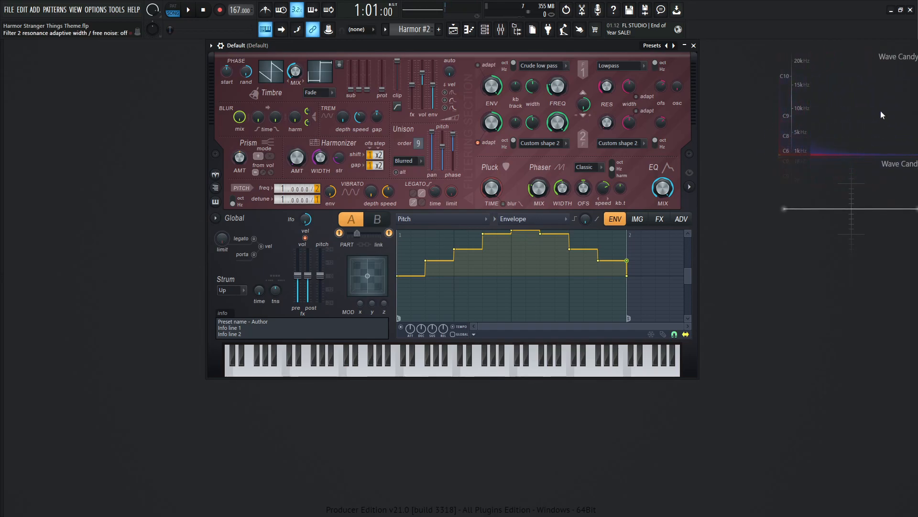
left_click(376, 219)
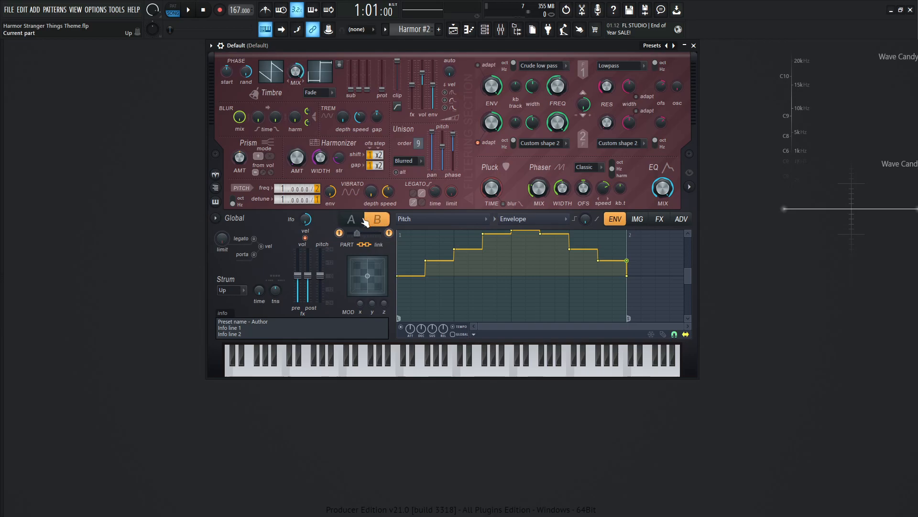
left_click(351, 218)
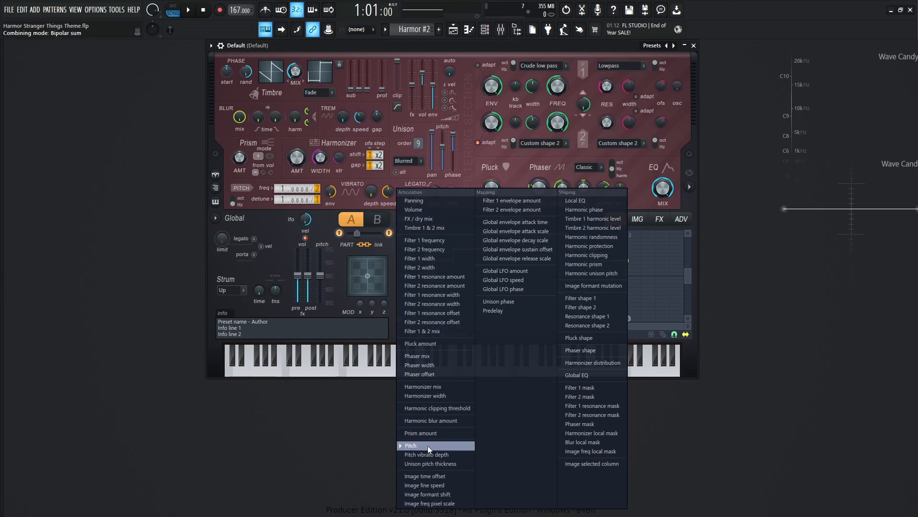
- Keep Pitch as target; make point 1 loop start and last point sustain/loop end
left_click(411, 446)
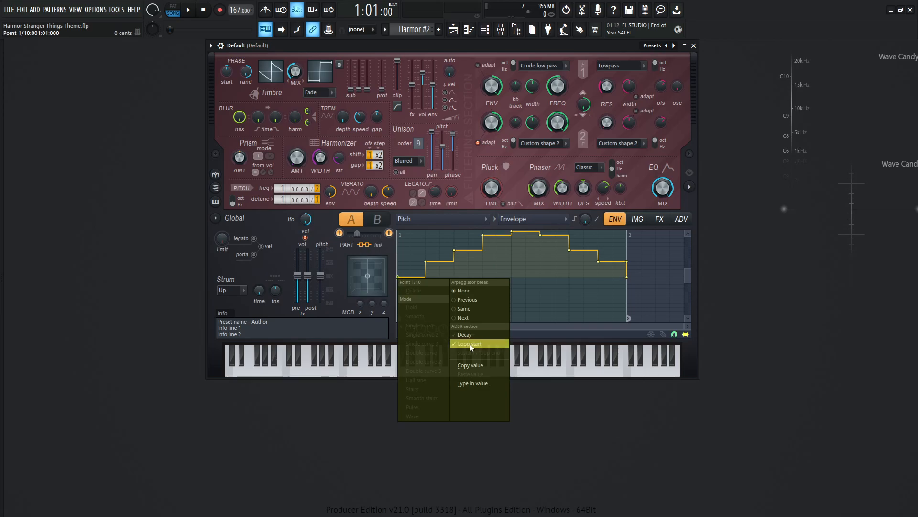
left_click(471, 343)
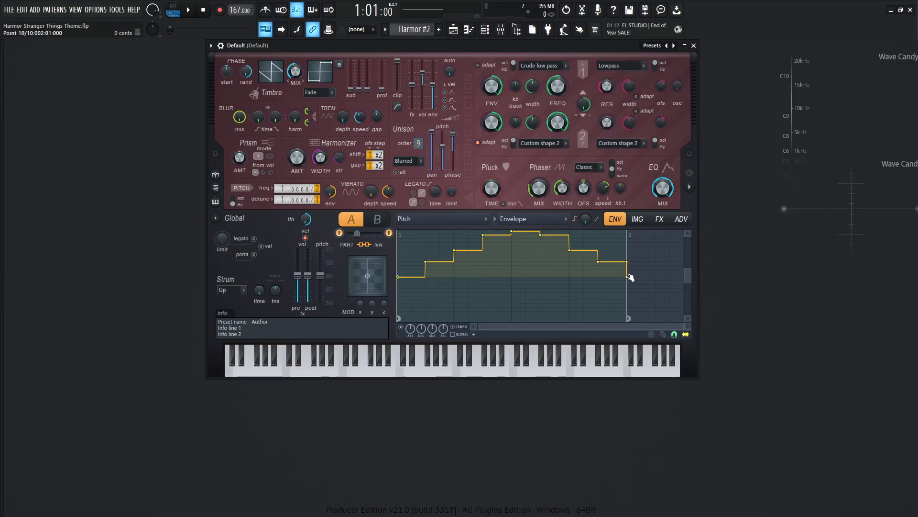
right_click(627, 277)
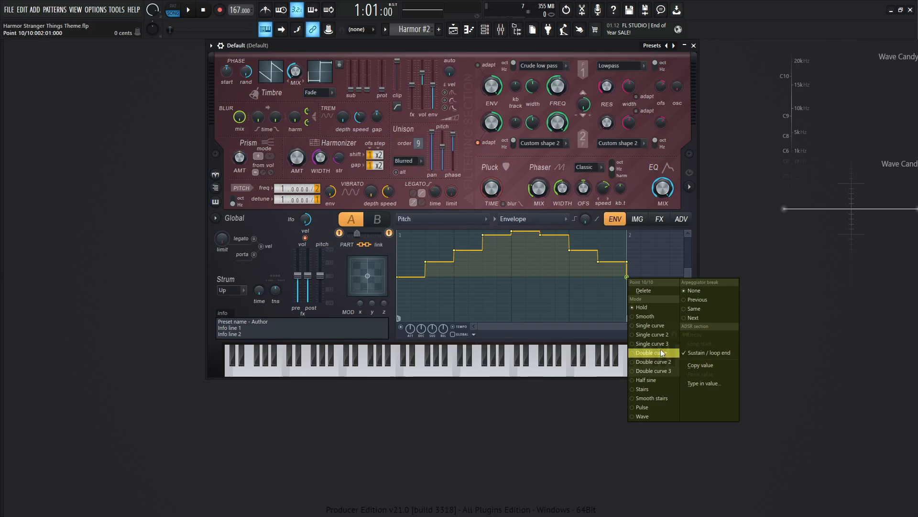
left_click(647, 352)
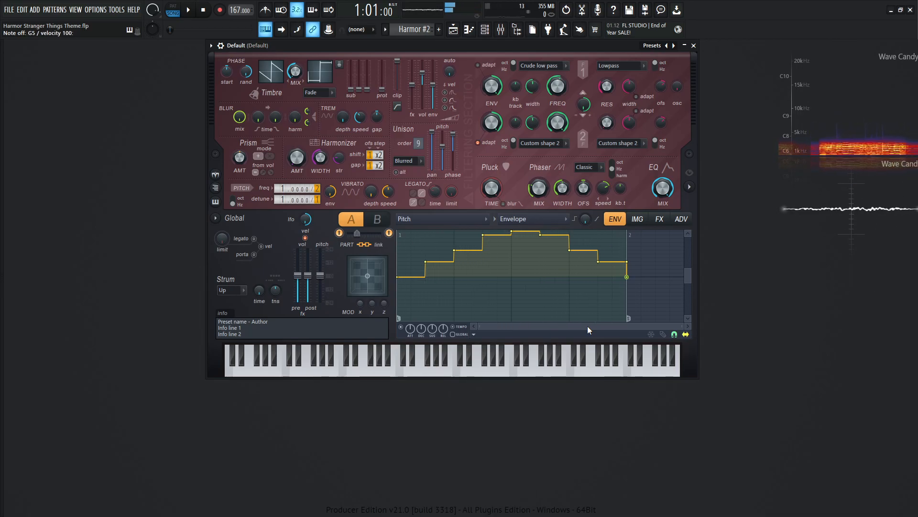
left_click(284, 365)
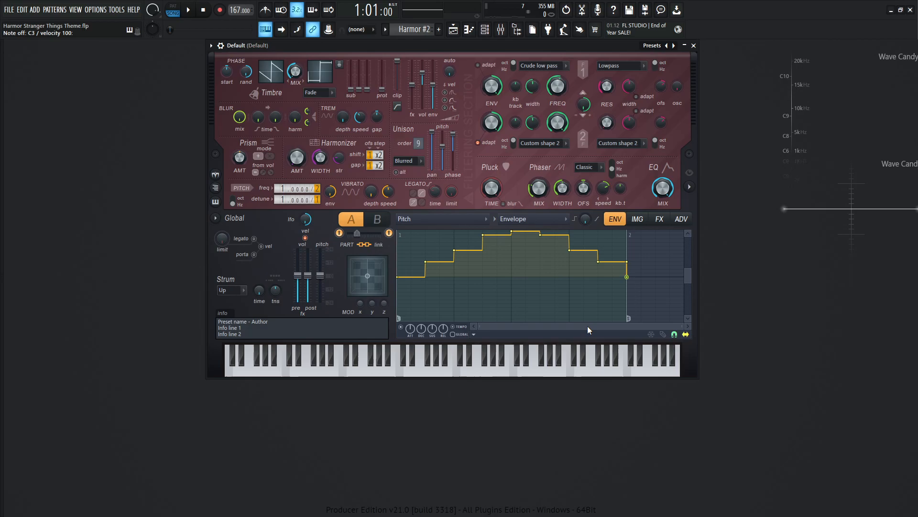
left_click(192, 9)
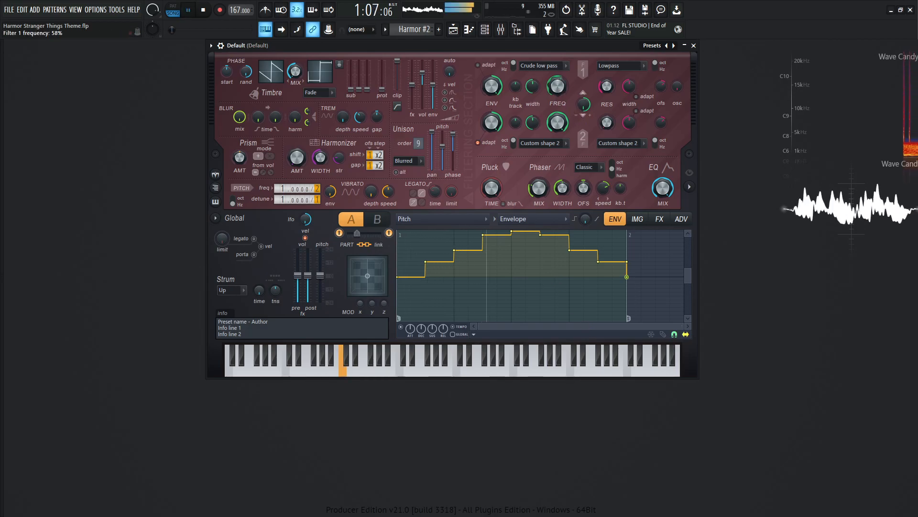